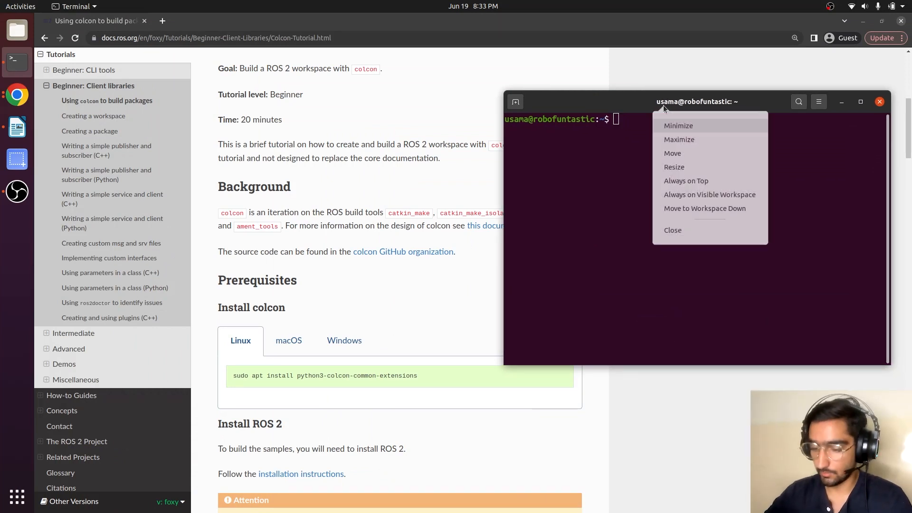
- Run sudo apt install python3-colcon-common-extensions, which reports it is already the newest version
click(417, 382)
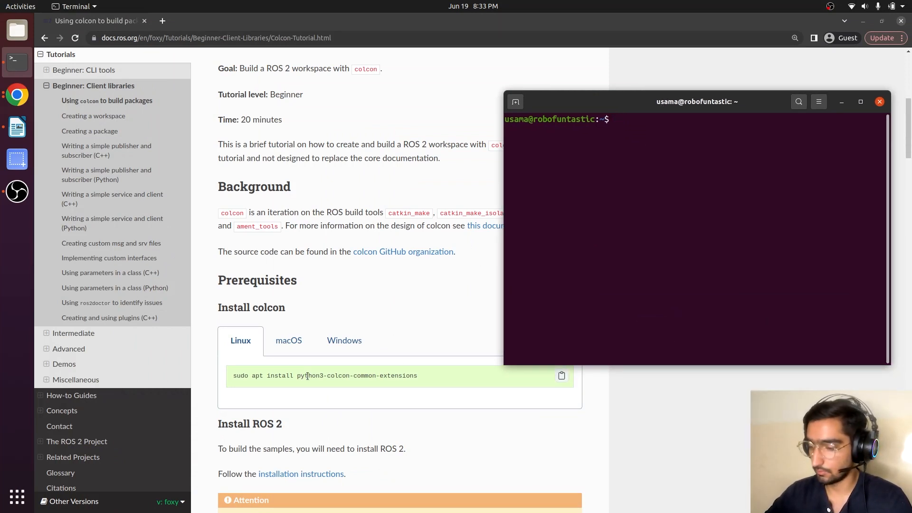
click(561, 376)
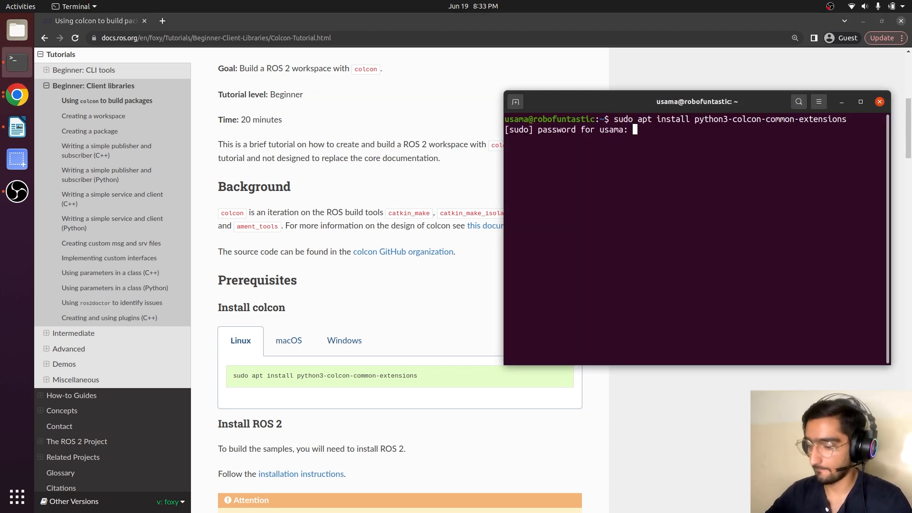
key(Return)
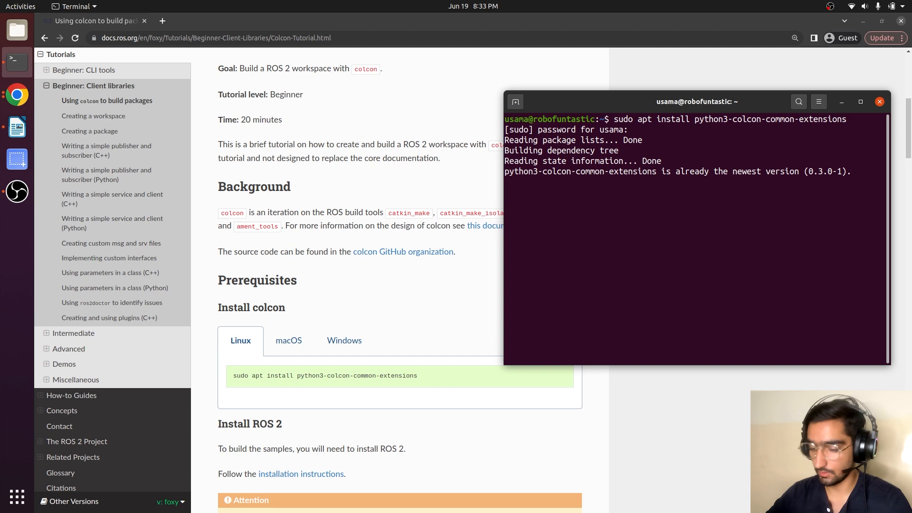
scroll(down, 3)
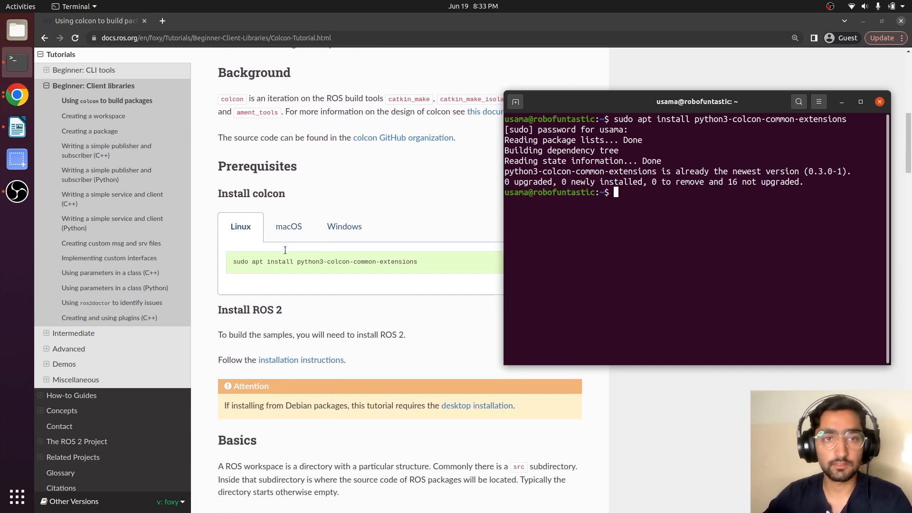
scroll(down, 3)
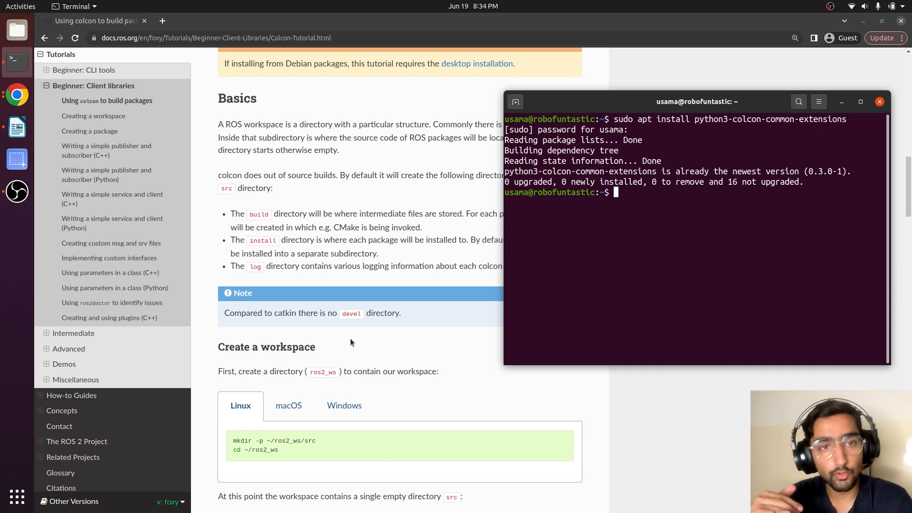
- In Files, create a new folder named ros2_ws in the home directory
click(16, 30)
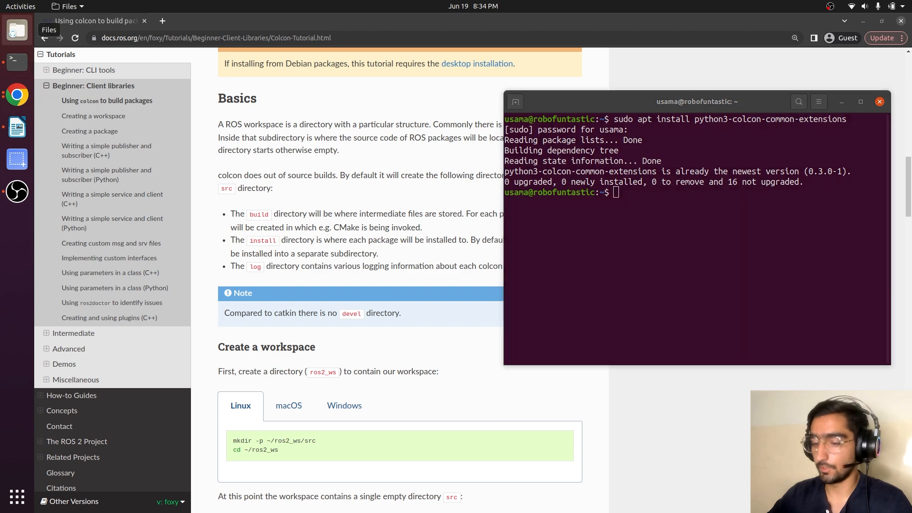
right_click(332, 192)
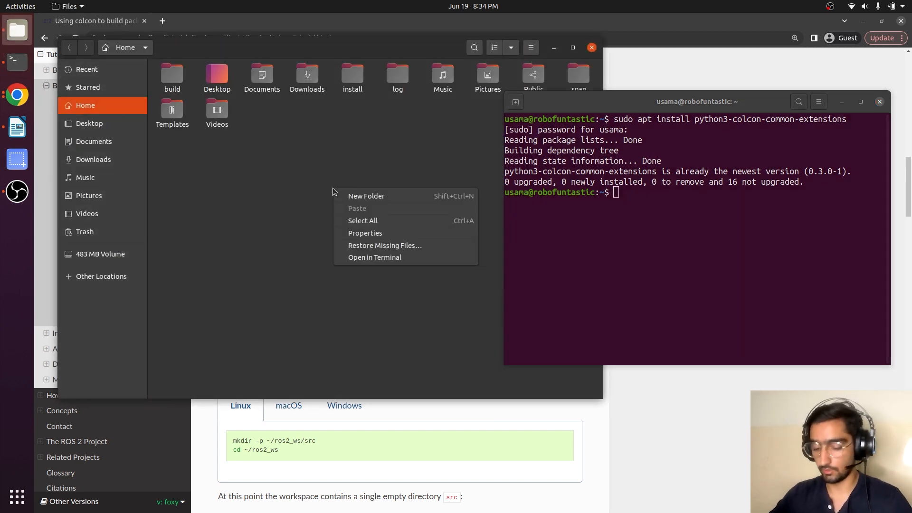
click(367, 197)
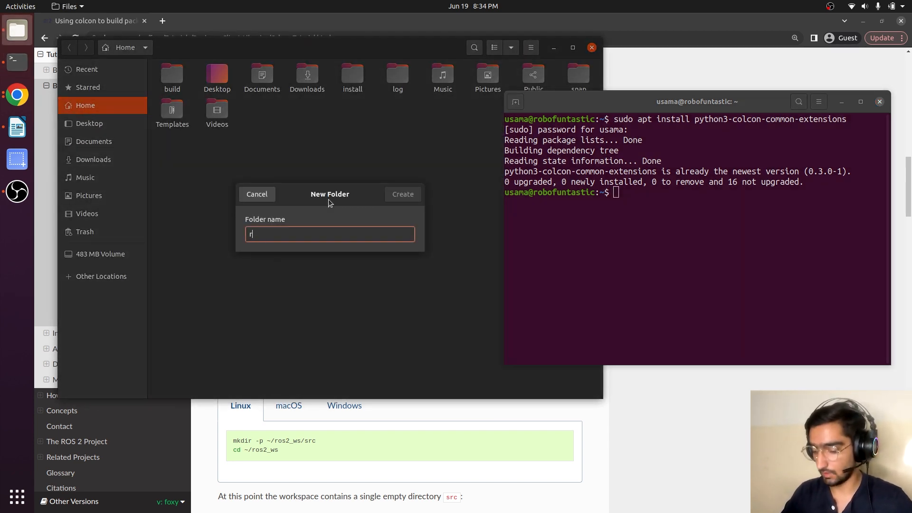
text(os2_)
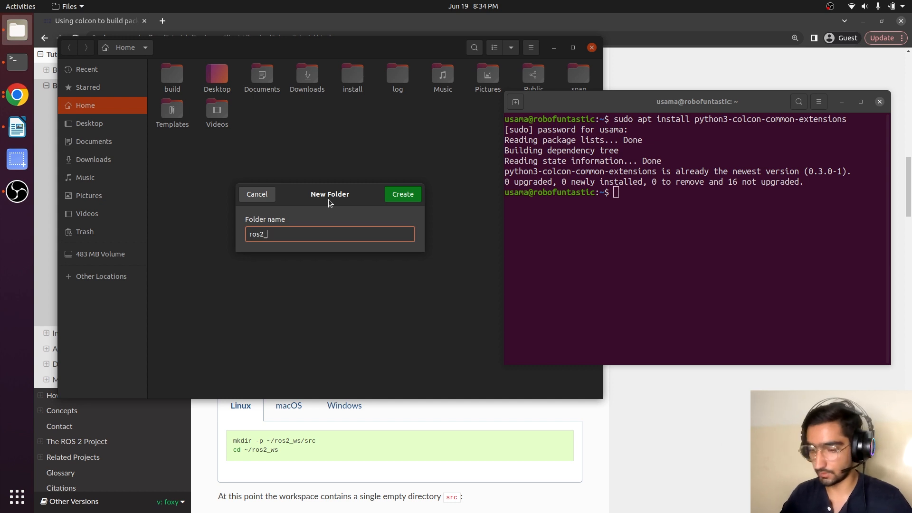
click(403, 194)
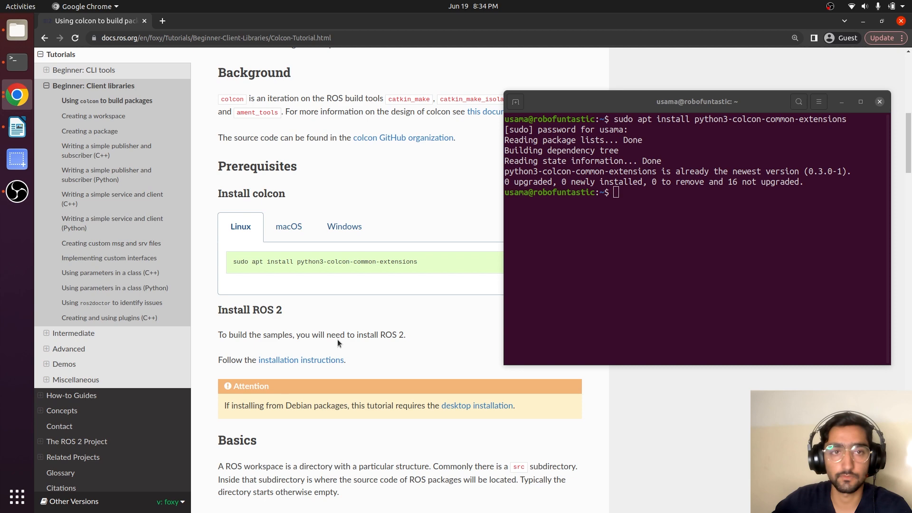
- Change the terminal directory into ros2_ws
scroll(up, 3)
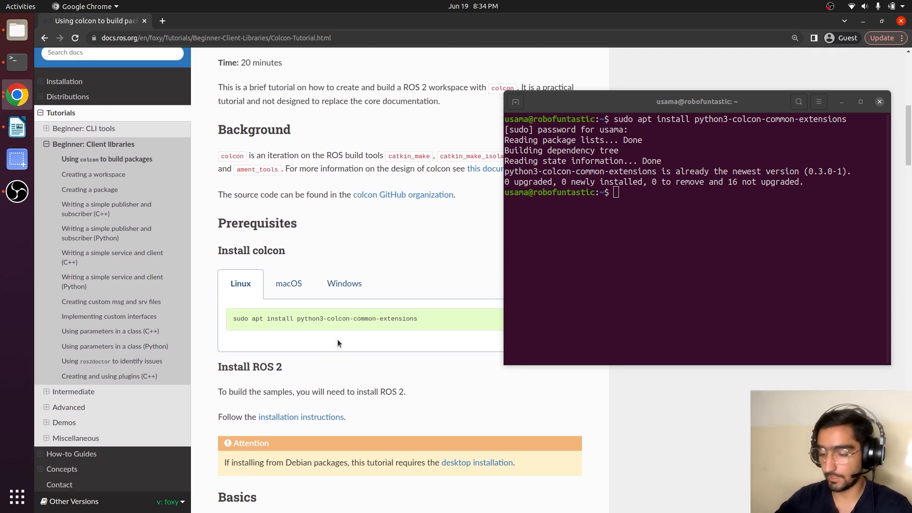
scroll(down, 3)
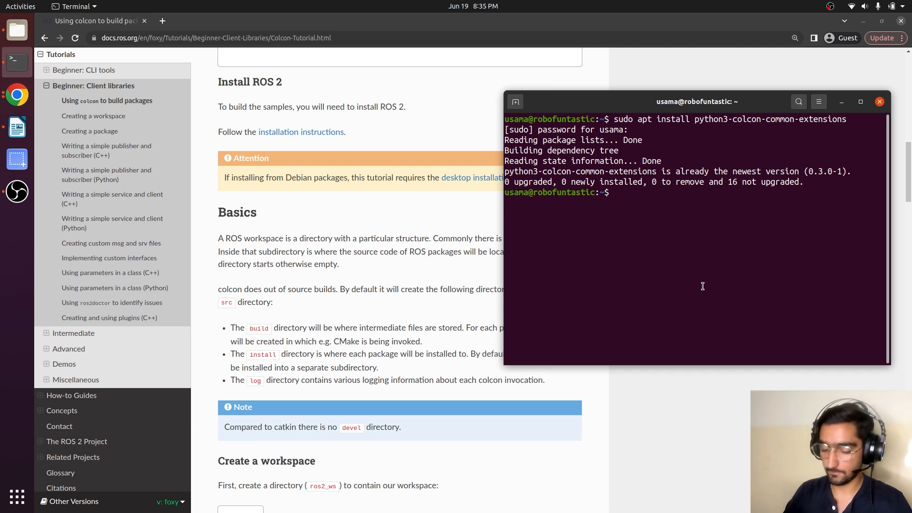
text(cd)
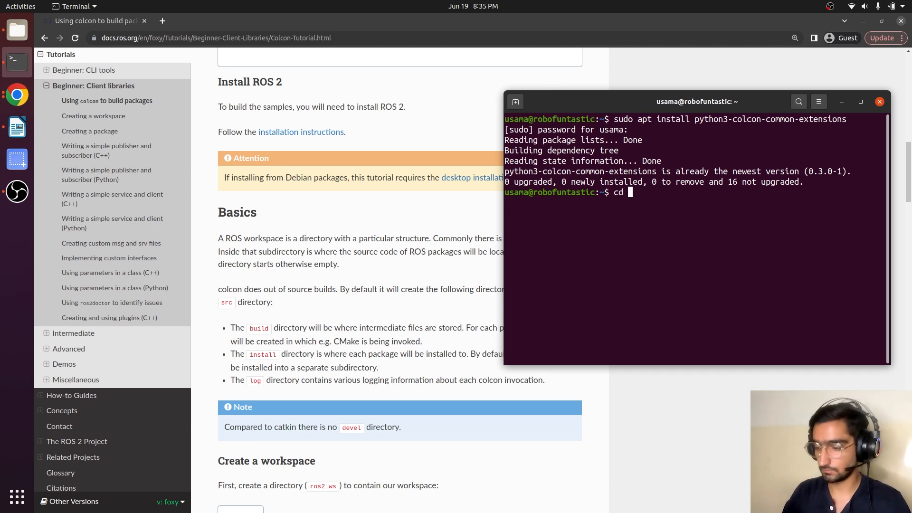
text(ros2_ws/)
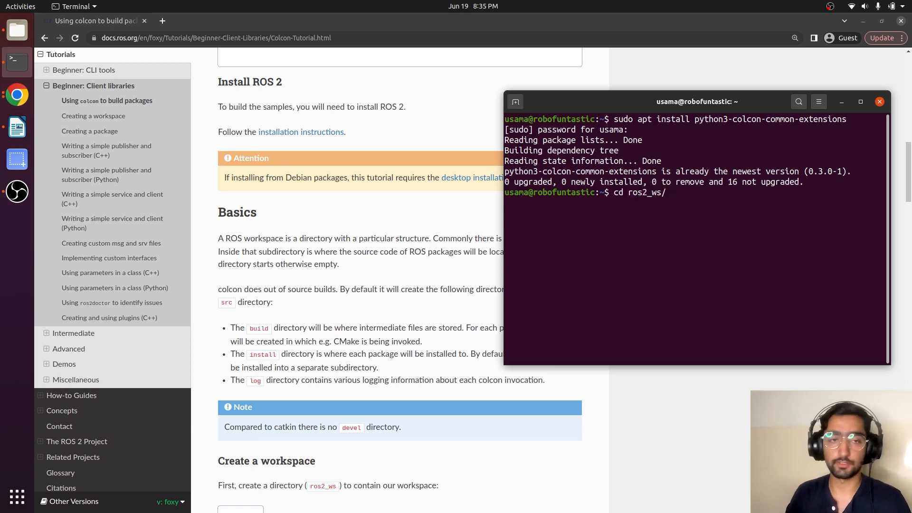
key(Return)
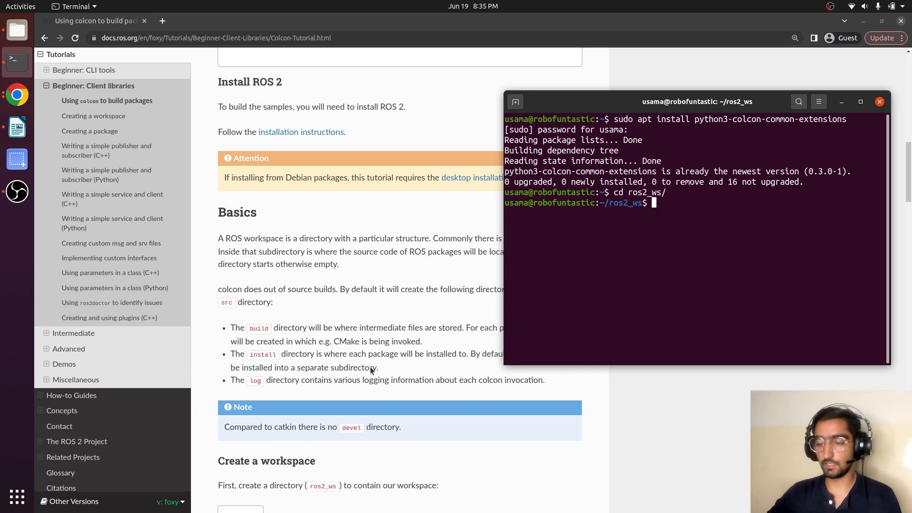
- Paste and run the git clone command for the foxy examples into src/examples
scroll(down, 3)
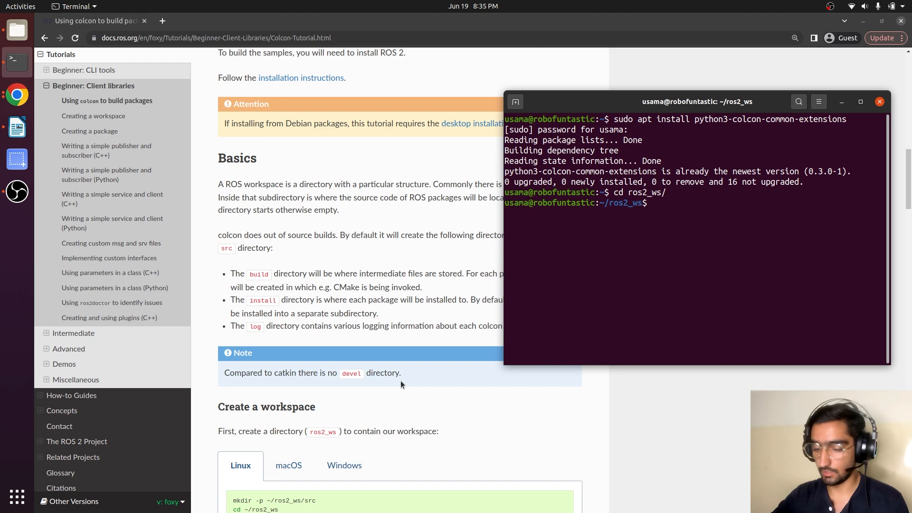
scroll(down, 3)
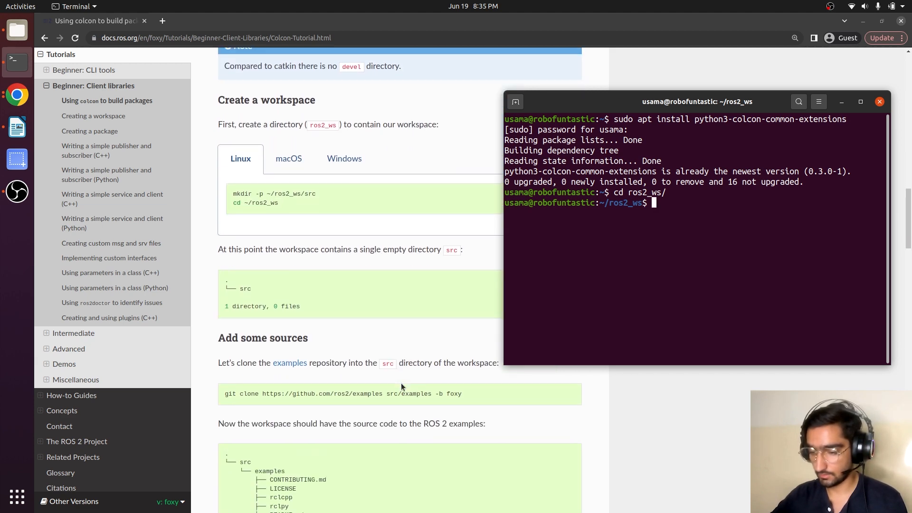
scroll(down, 3)
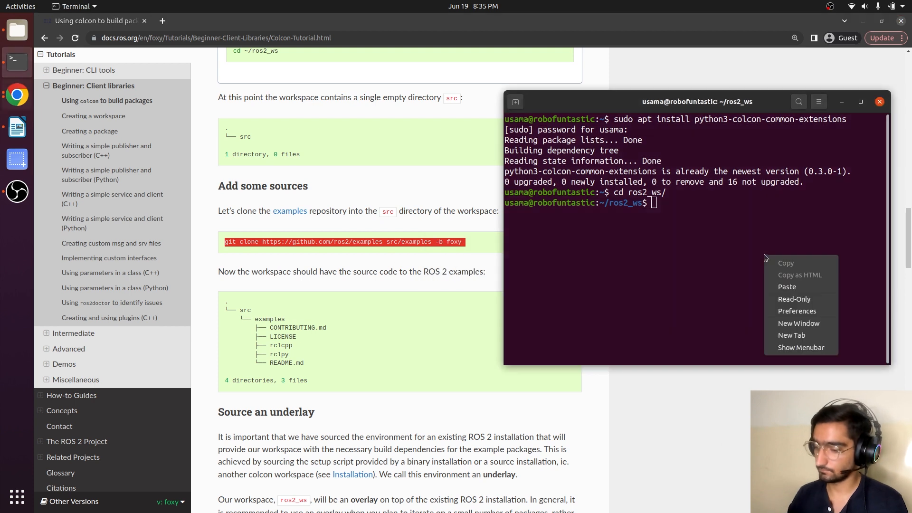
click(787, 287)
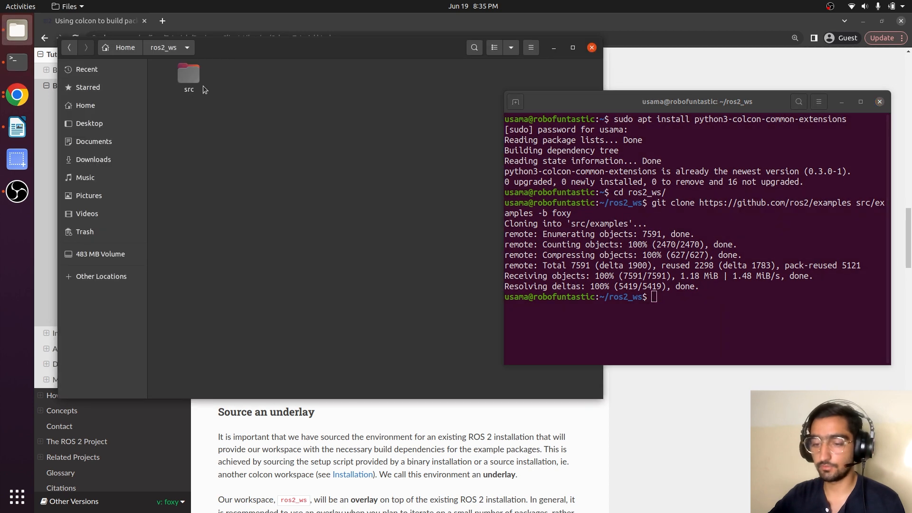
- Browse ros2_ws/src/examples into the rclpy folder, then return to the colcon tutorial
double_click(189, 74)
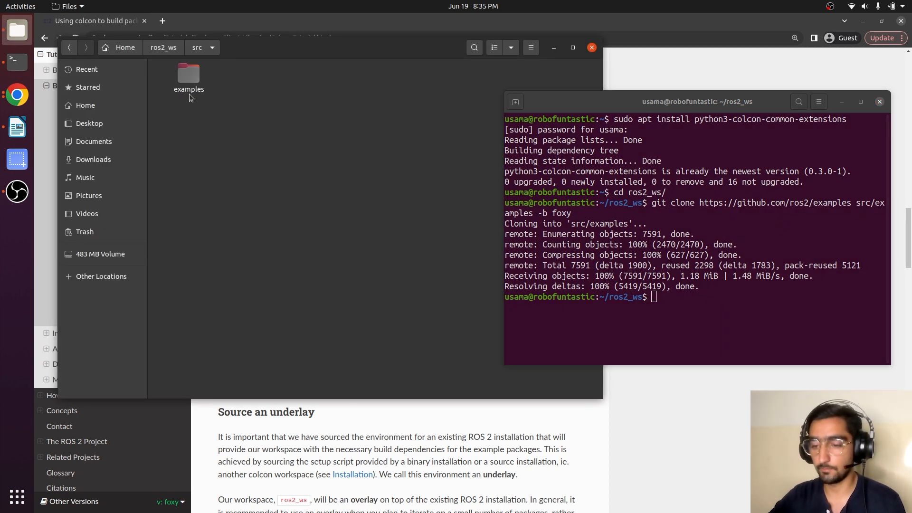
double_click(188, 74)
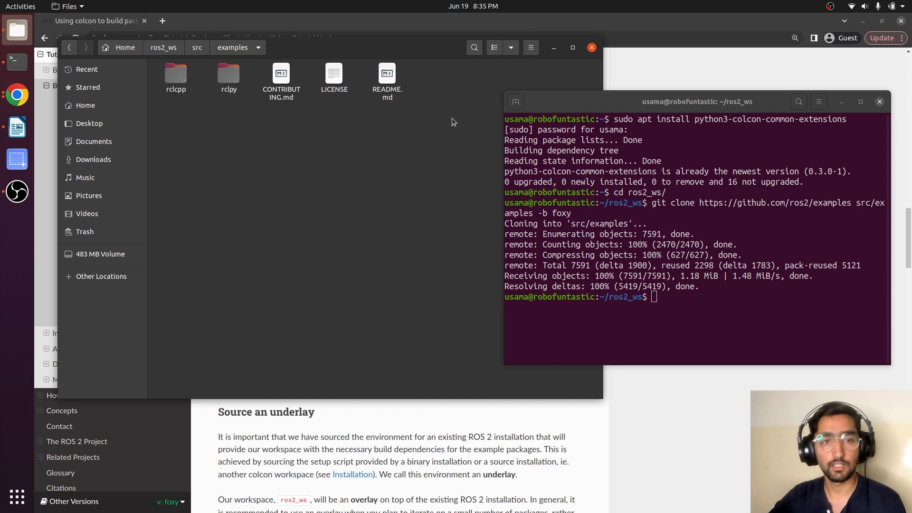
double_click(229, 75)
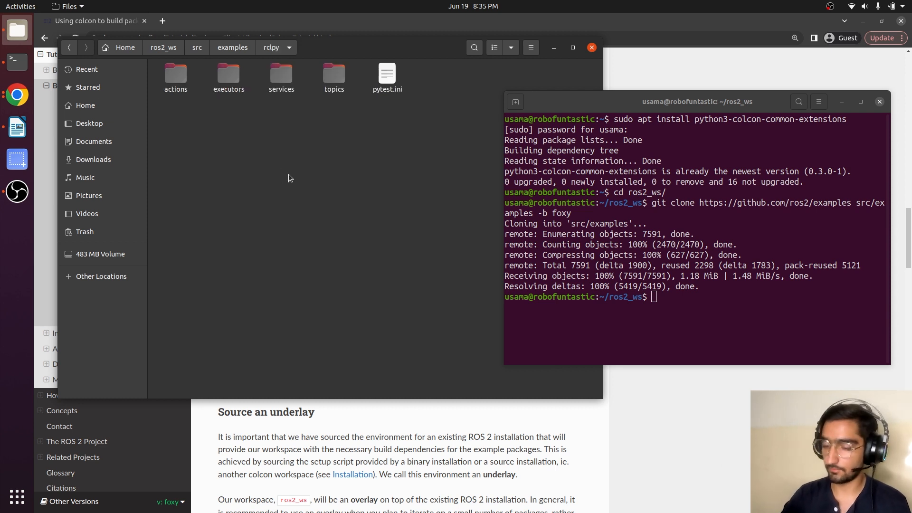
click(196, 48)
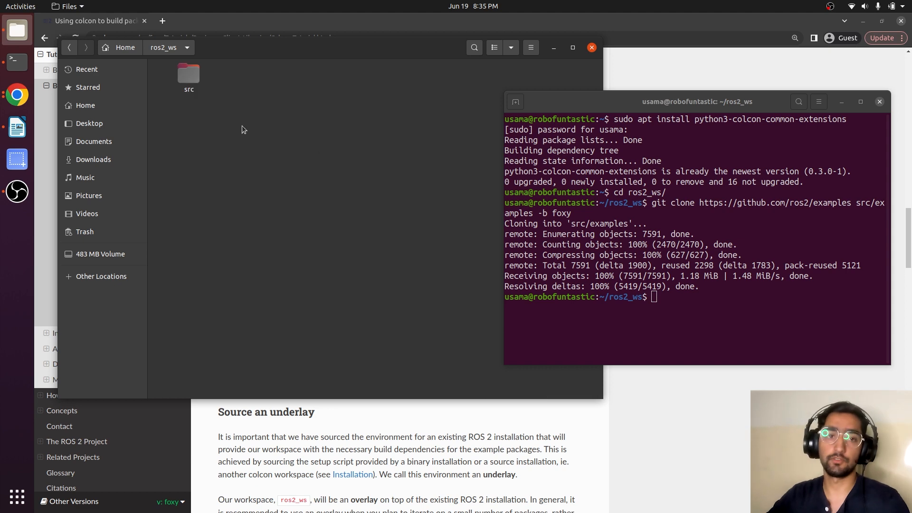
mouse_move(189, 75)
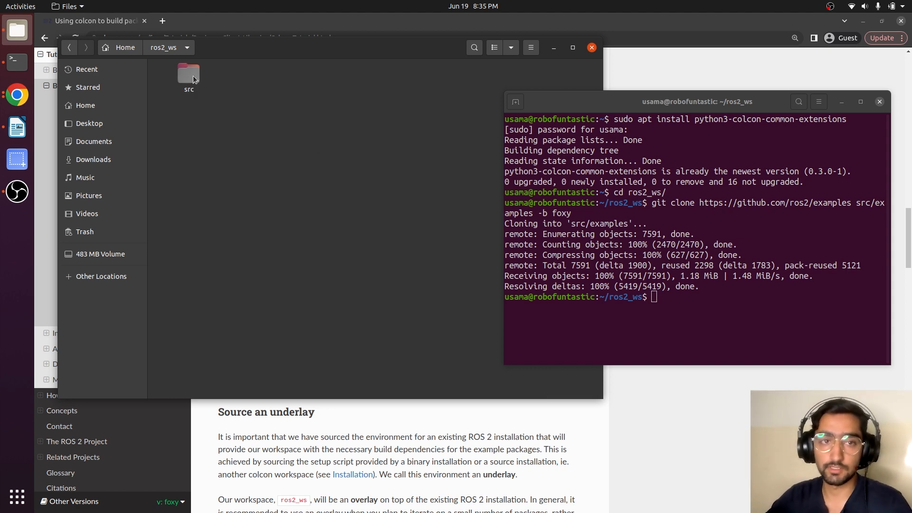
click(591, 47)
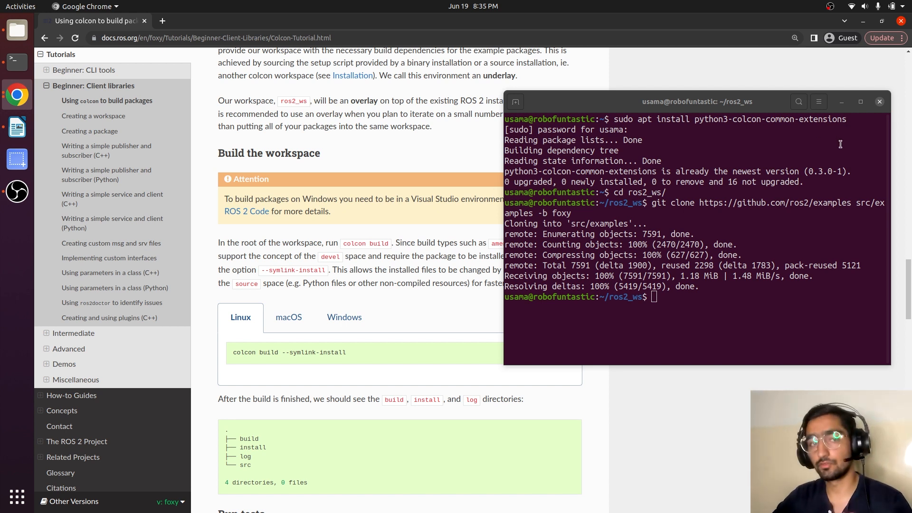
mouse_move(842, 158)
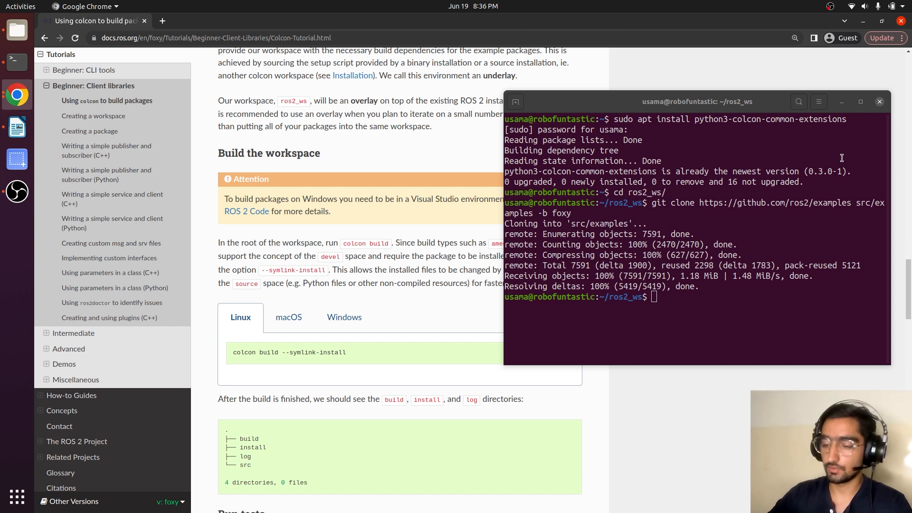
mouse_move(567, 244)
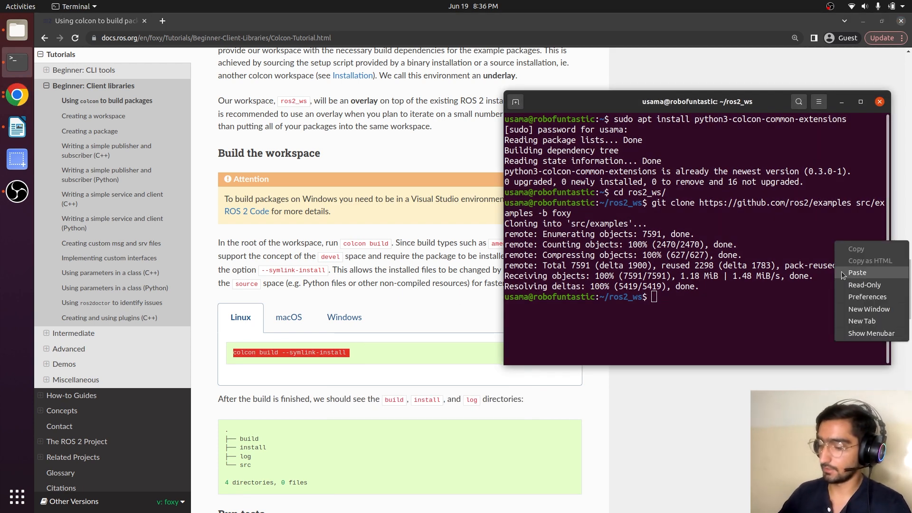
- Run colcon build --symlink-install and view the resulting build, install and log folders
click(858, 273)
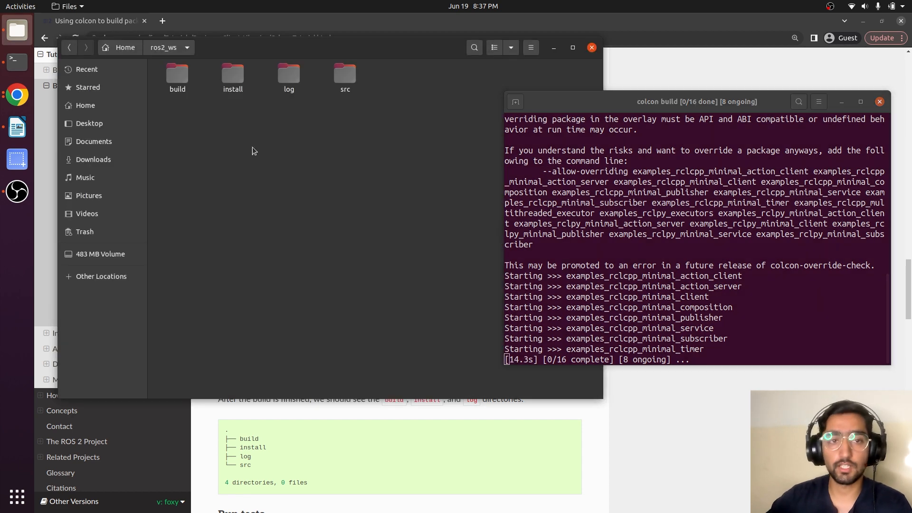
mouse_move(352, 122)
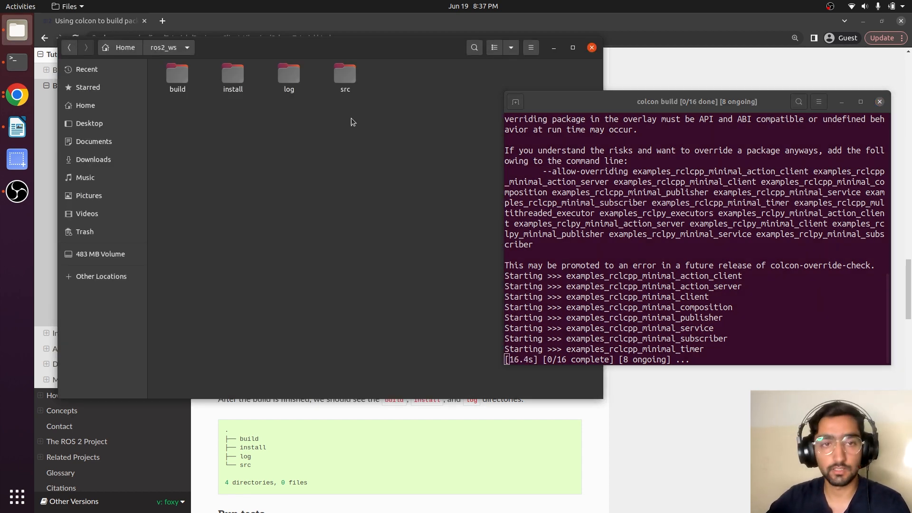
double_click(345, 76)
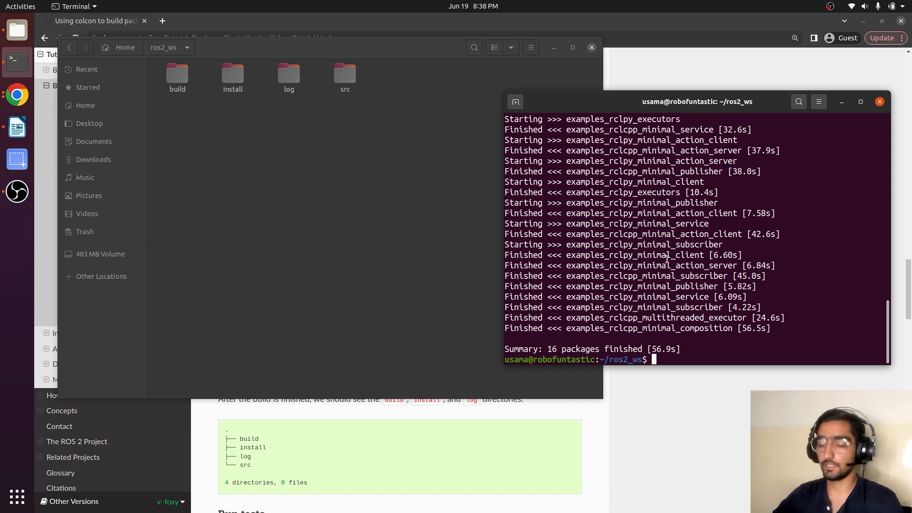
- Source install/setup.bash and run colcon test, reviewing the 7 packages with failures
text(s)
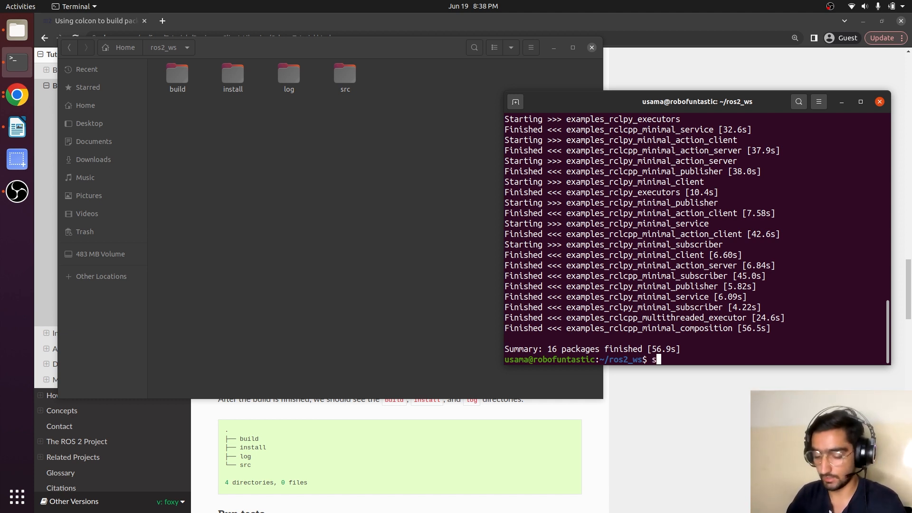
text(ource)
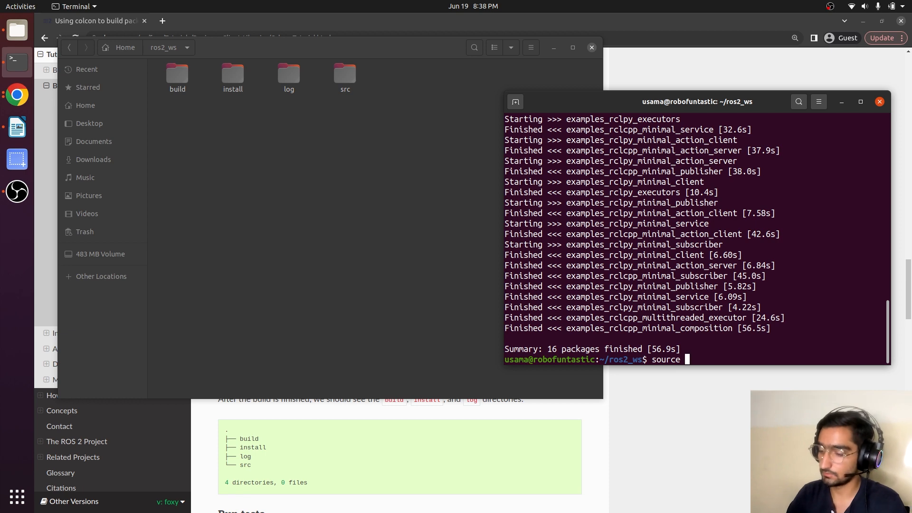
text(install/setup.bash)
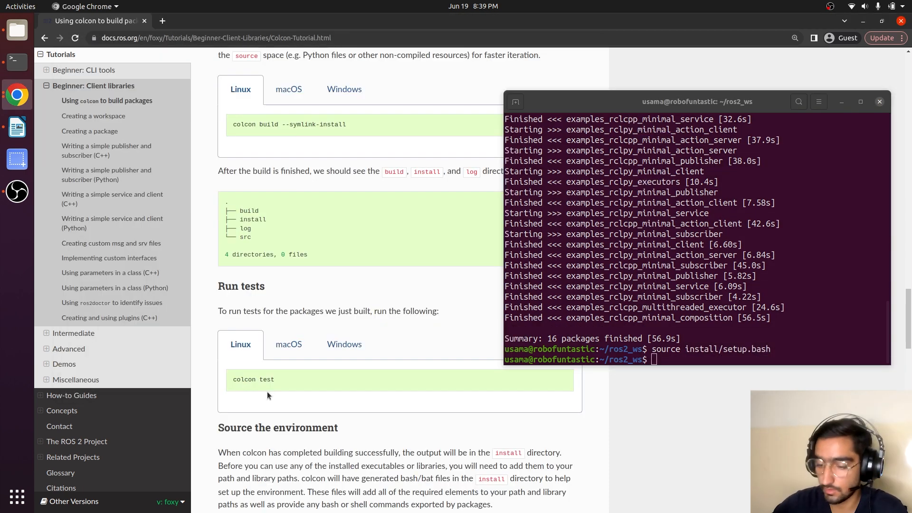
mouse_move(282, 381)
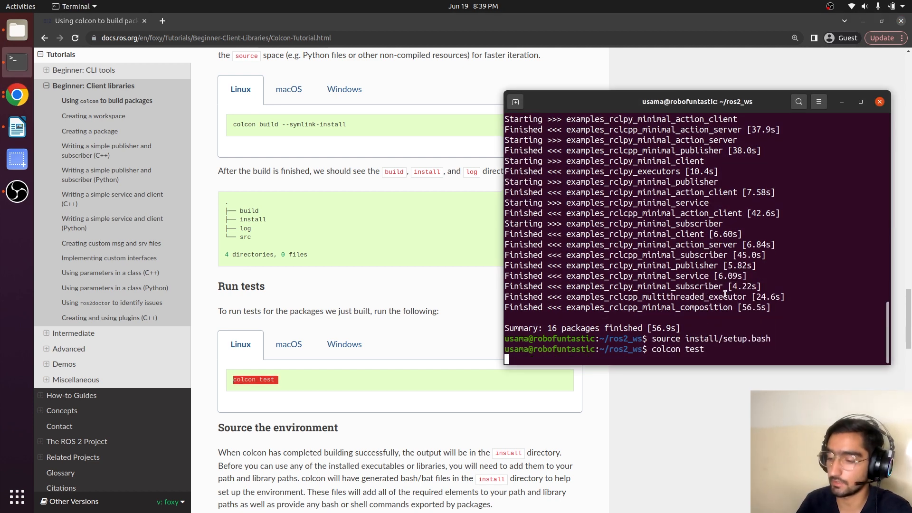
key(Return)
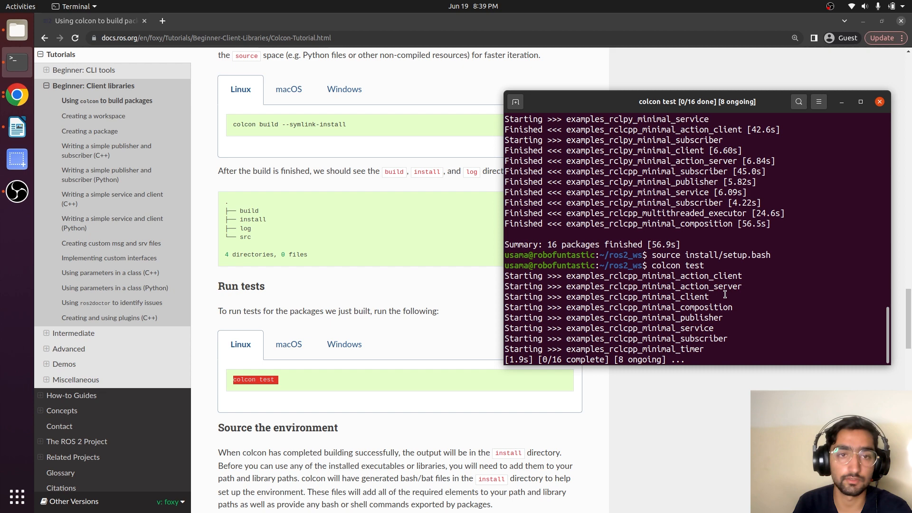
scroll(down, 3)
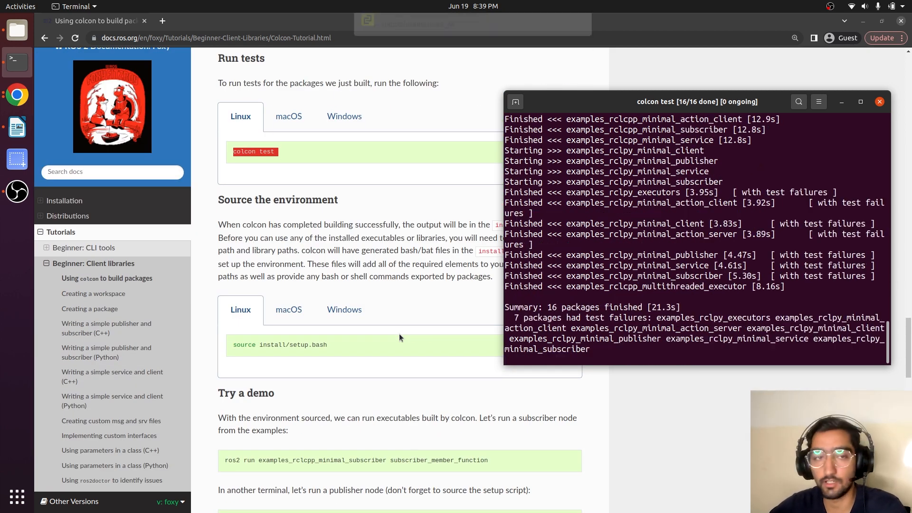
scroll(down, 3)
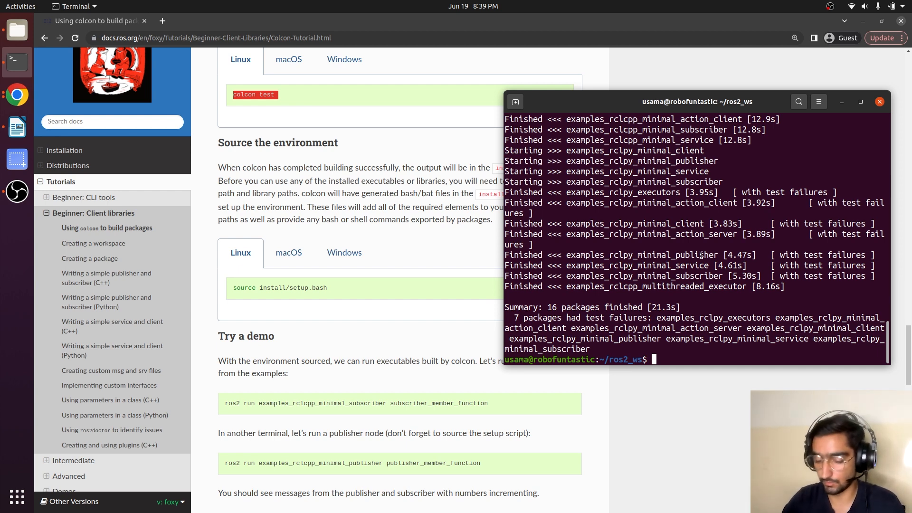
- Run ros2 run examples_rclpy_minimal_subscriber subscriber_member_function
text(ros2 run example)
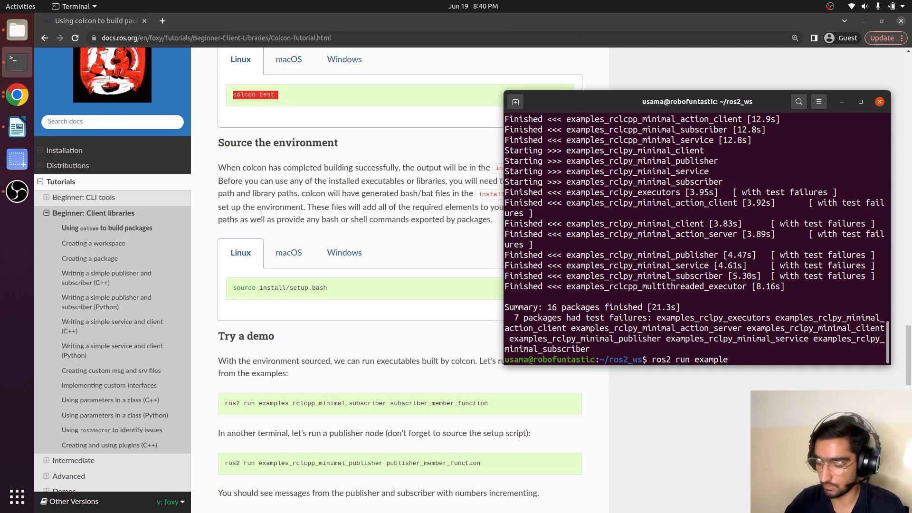
text(s_rclpy_minimal_subscriber subscr)
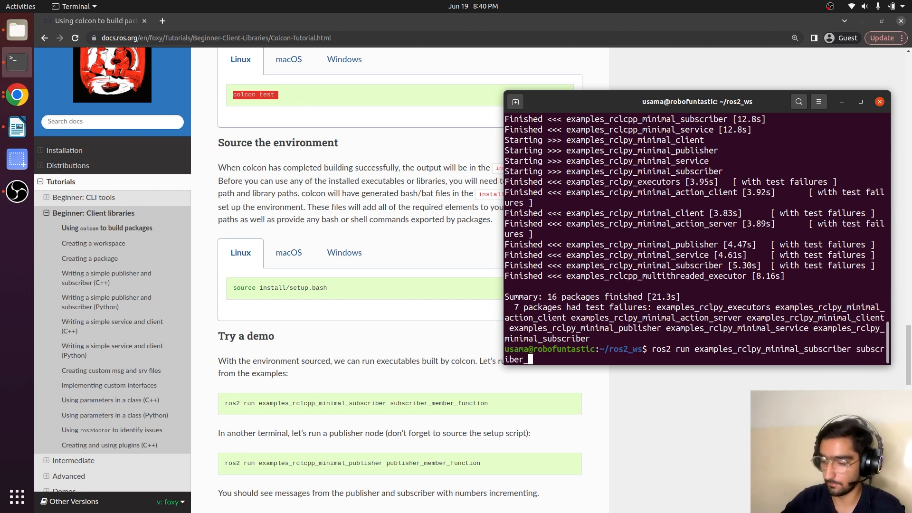
text(iber_member_function)
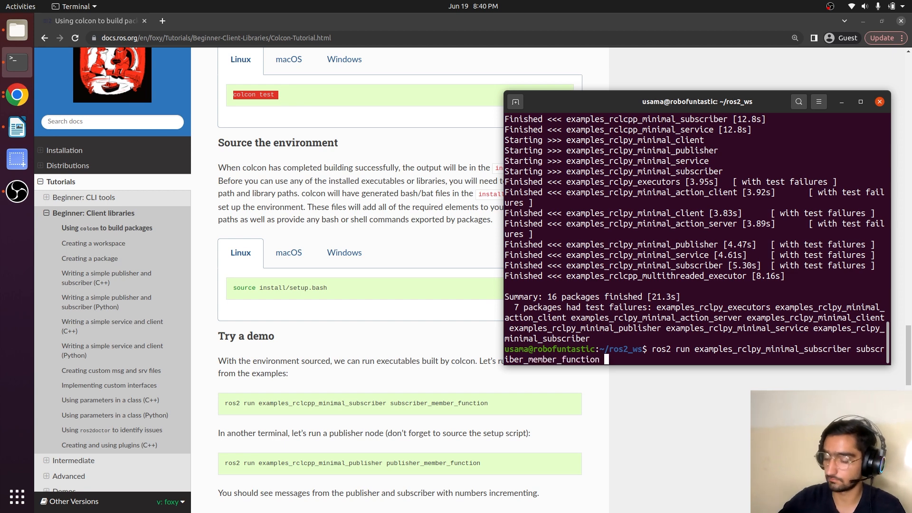
key(Return)
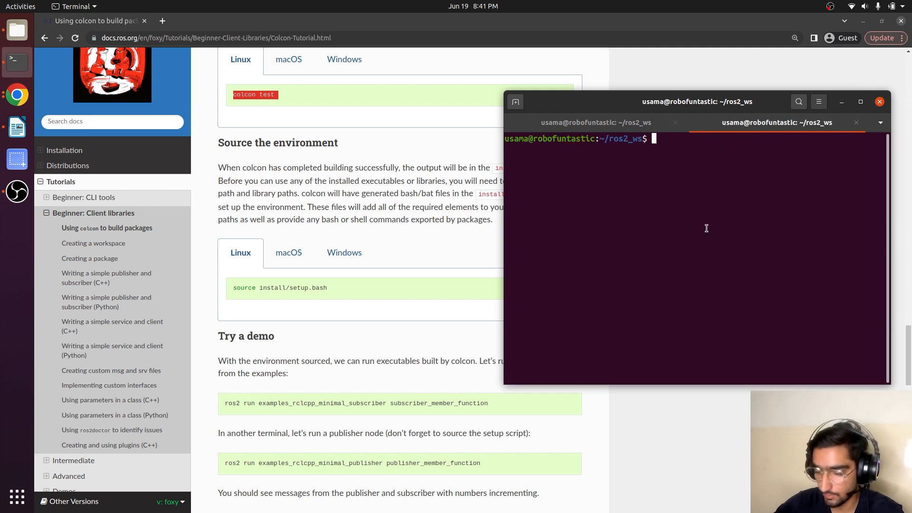
mouse_move(492, 467)
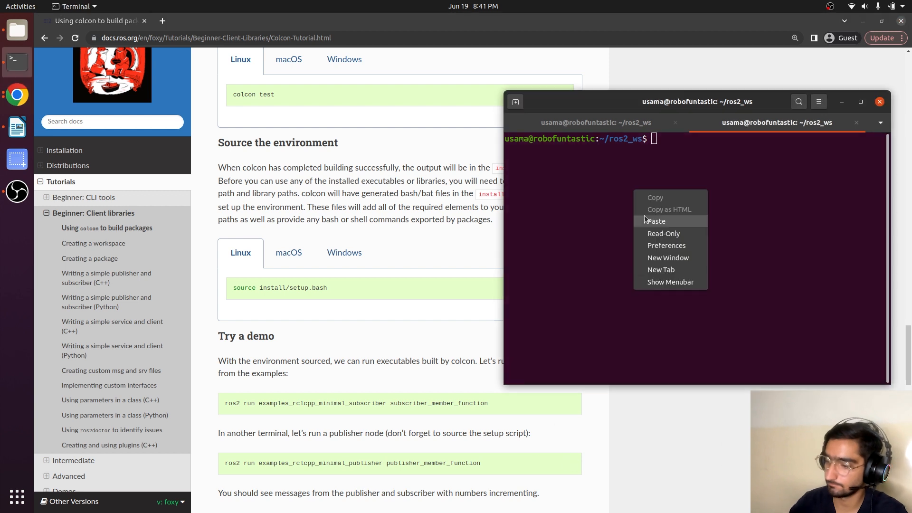
- Launch the C++ minimal publisher in the second tab and confirm the subscriber hears 'Hello, world!'
click(656, 221)
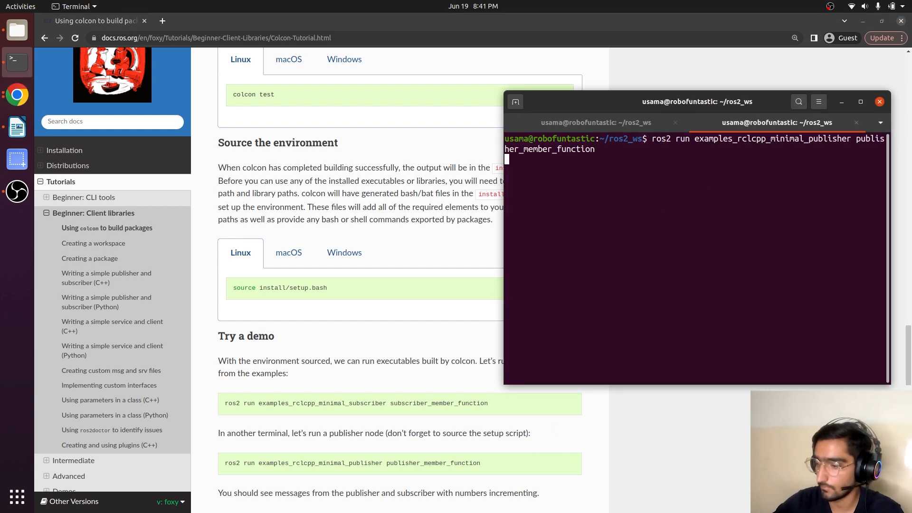
key(Return)
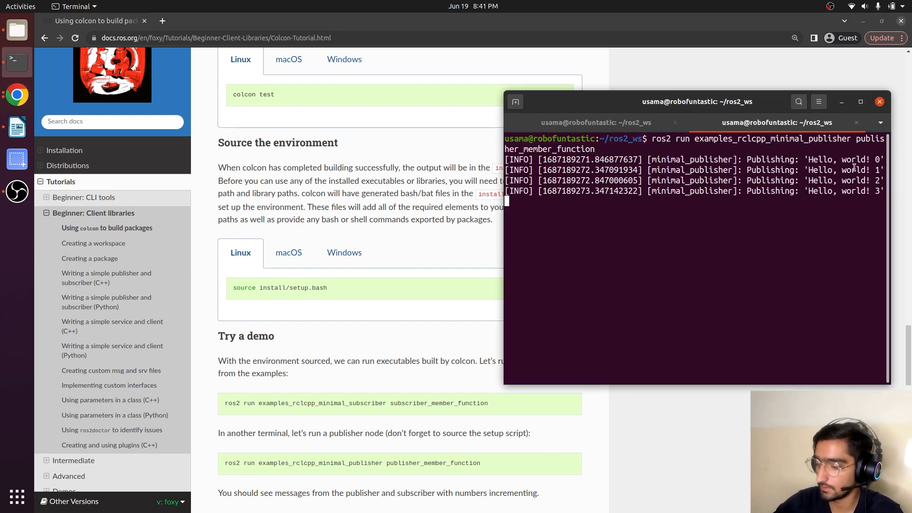
click(594, 122)
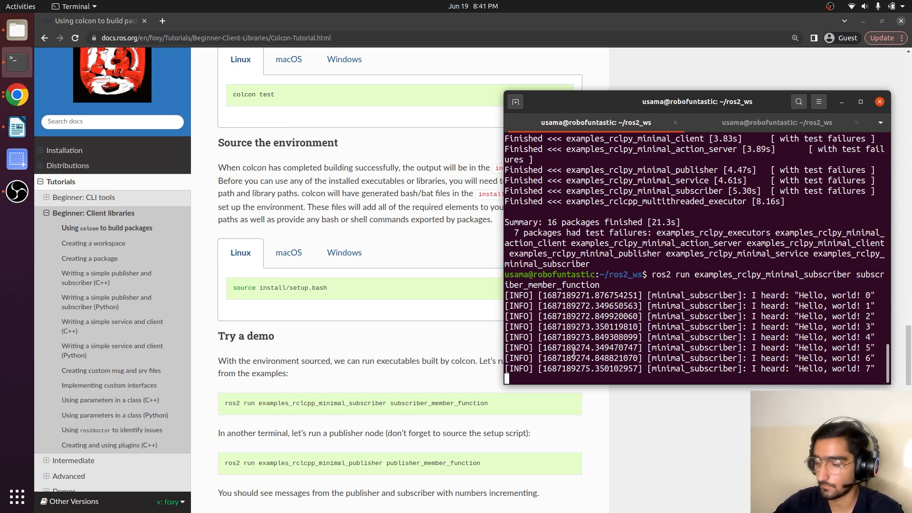